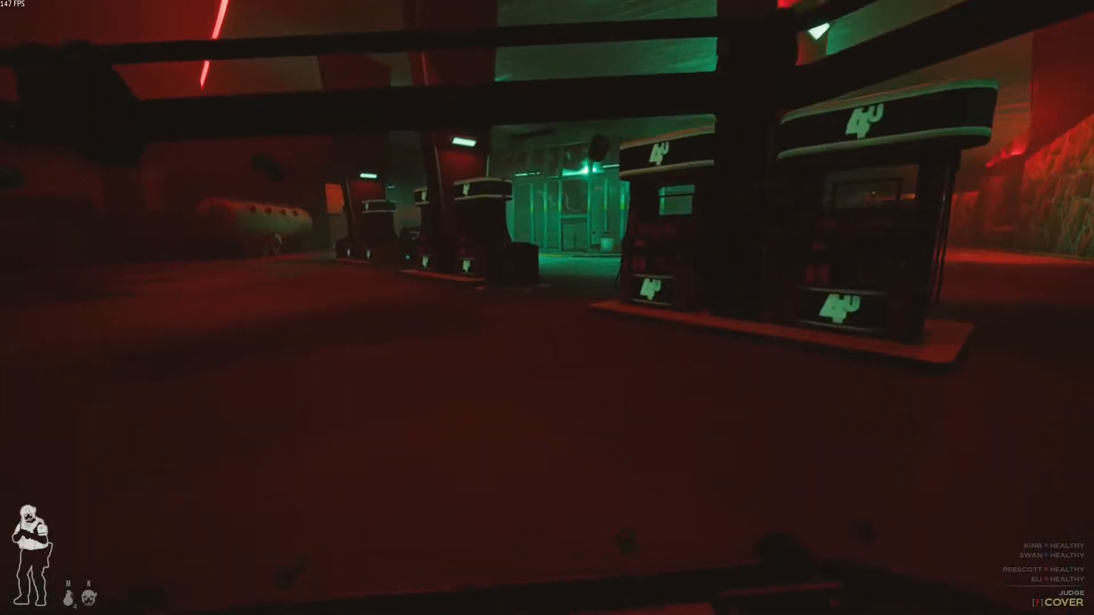
mouse_move(546, 307)
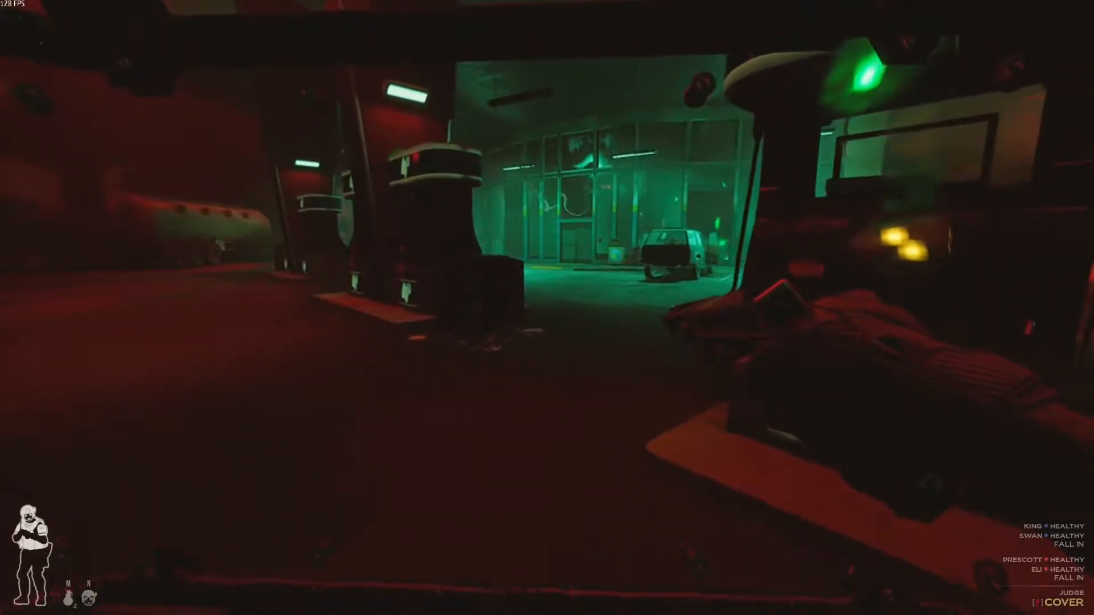
mouse_move(547, 308)
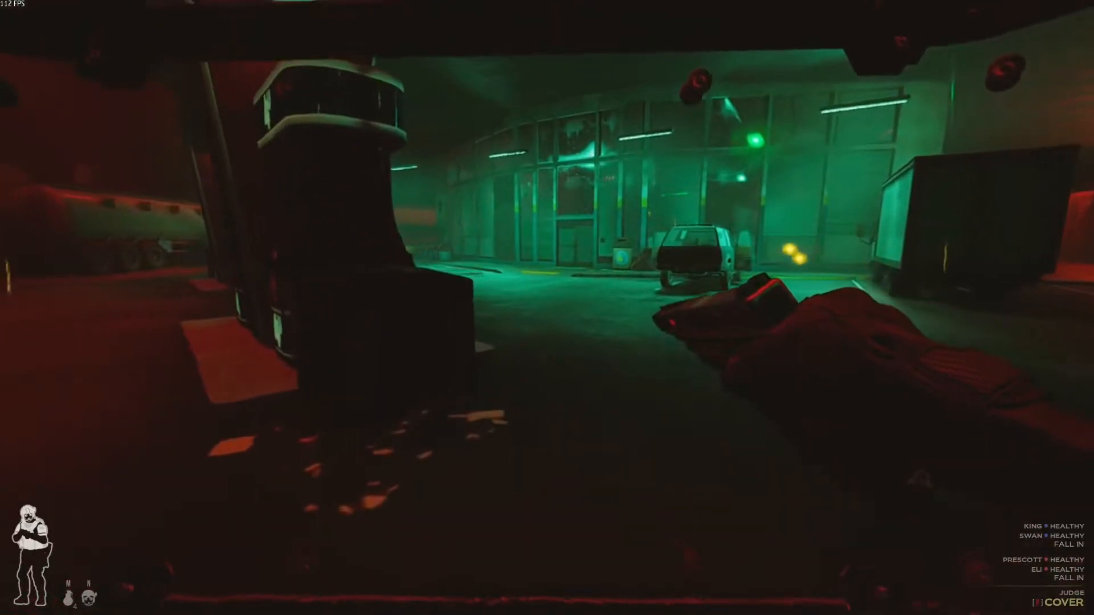
key(v)
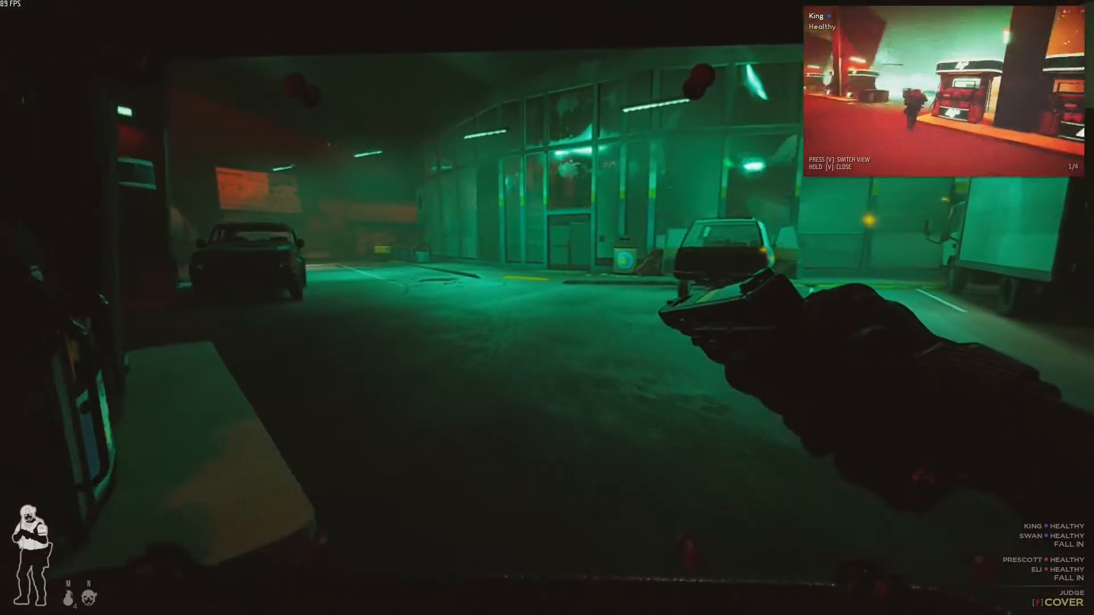
key(v)
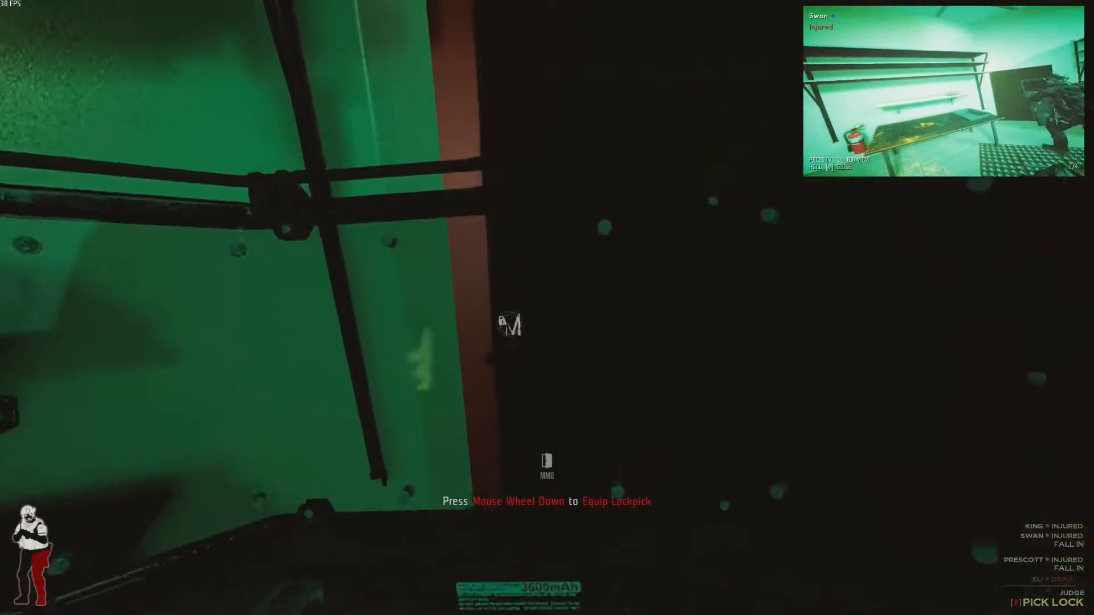
scroll(down, 3)
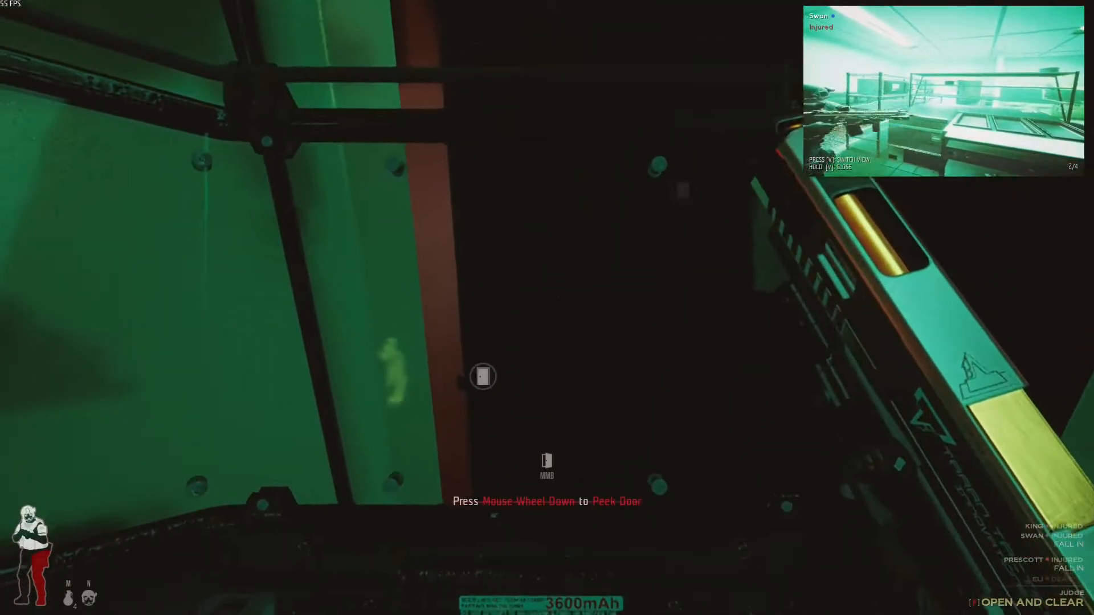
scroll(down, 3)
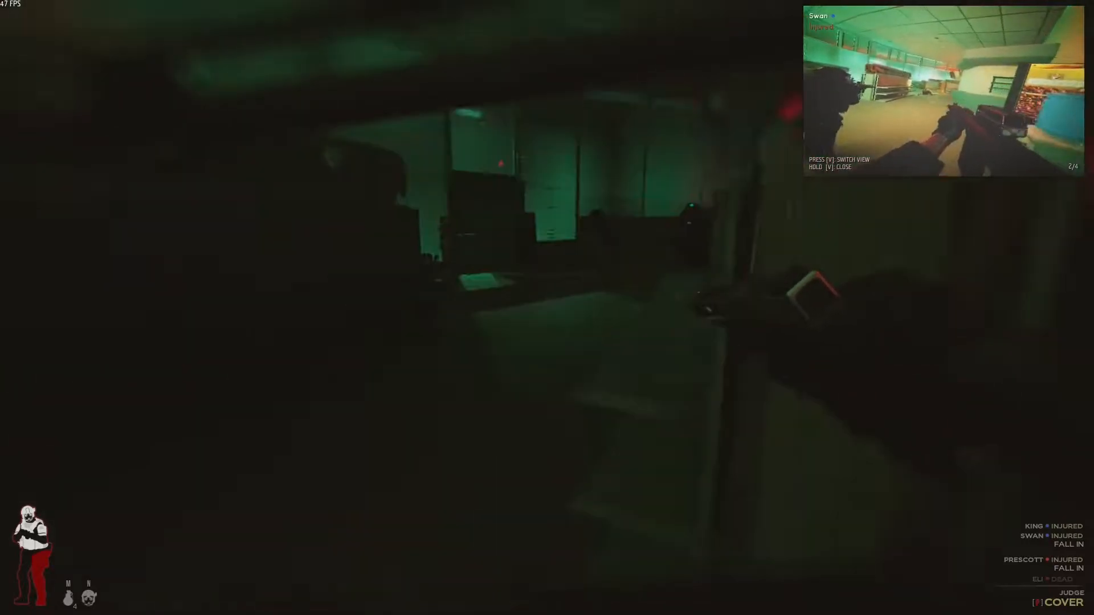
mouse_move(546, 308)
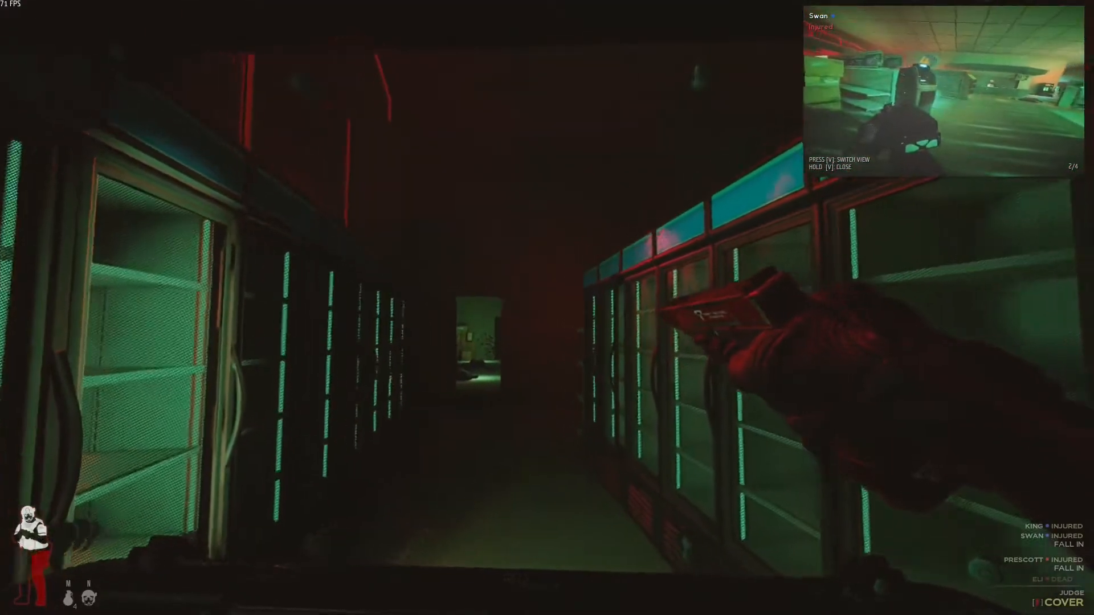
key(v)
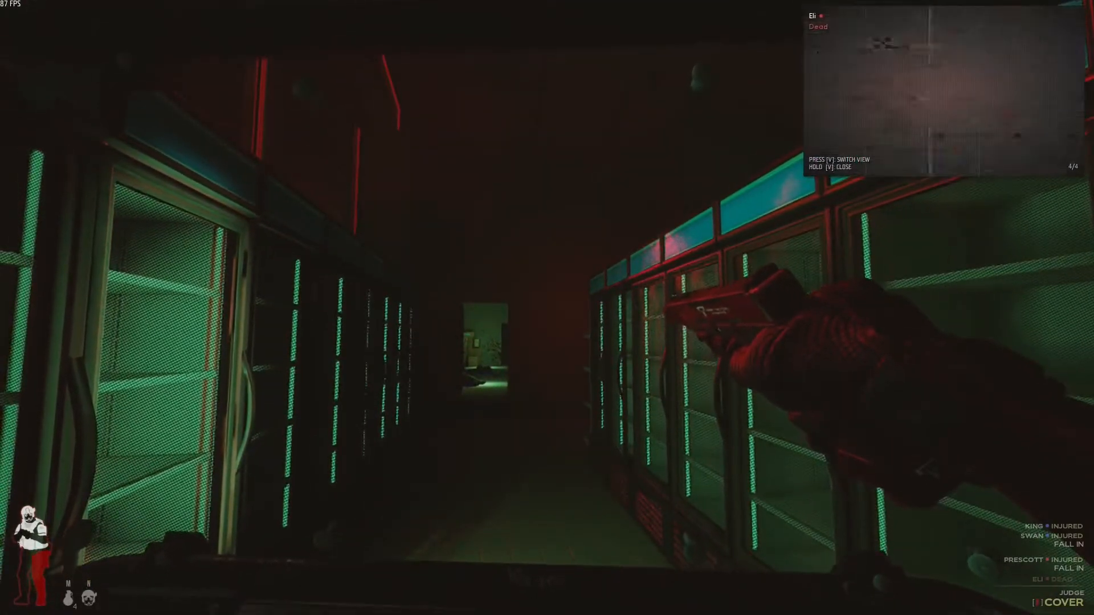
key(v)
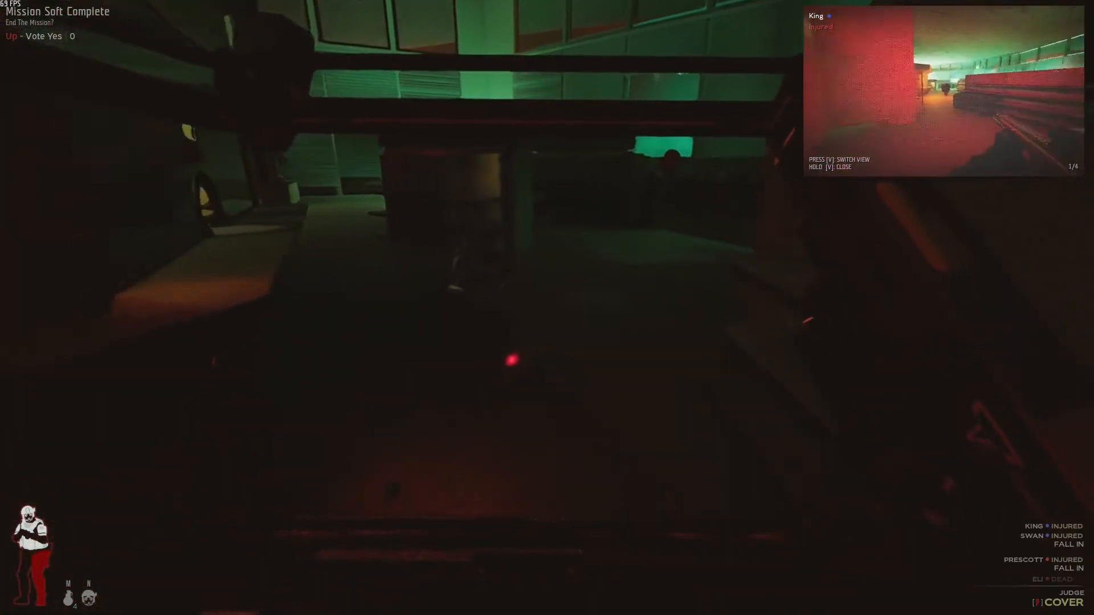
mouse_move(547, 308)
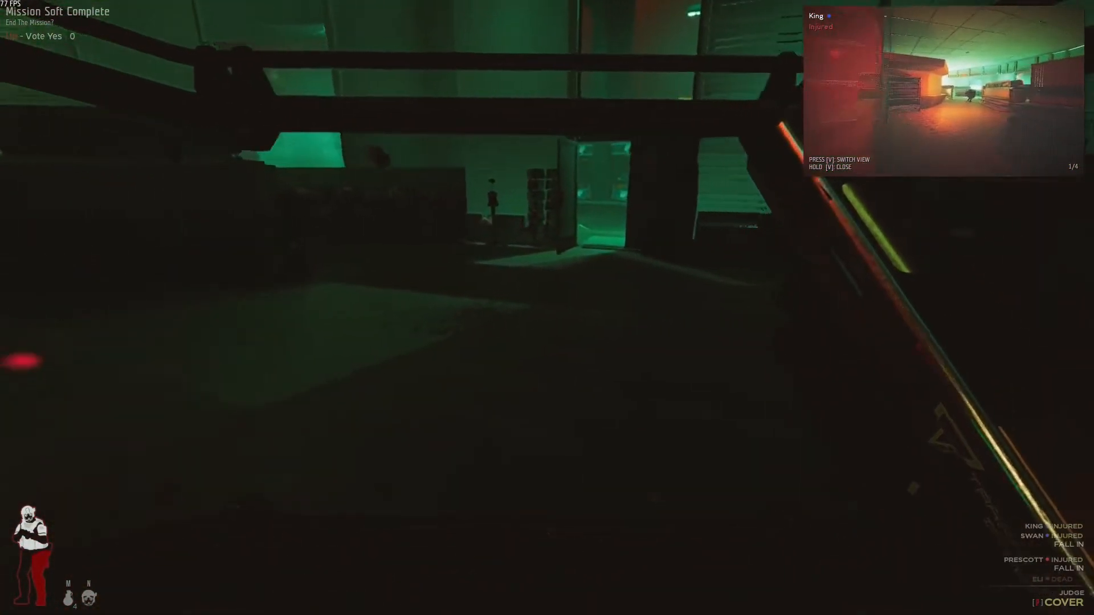